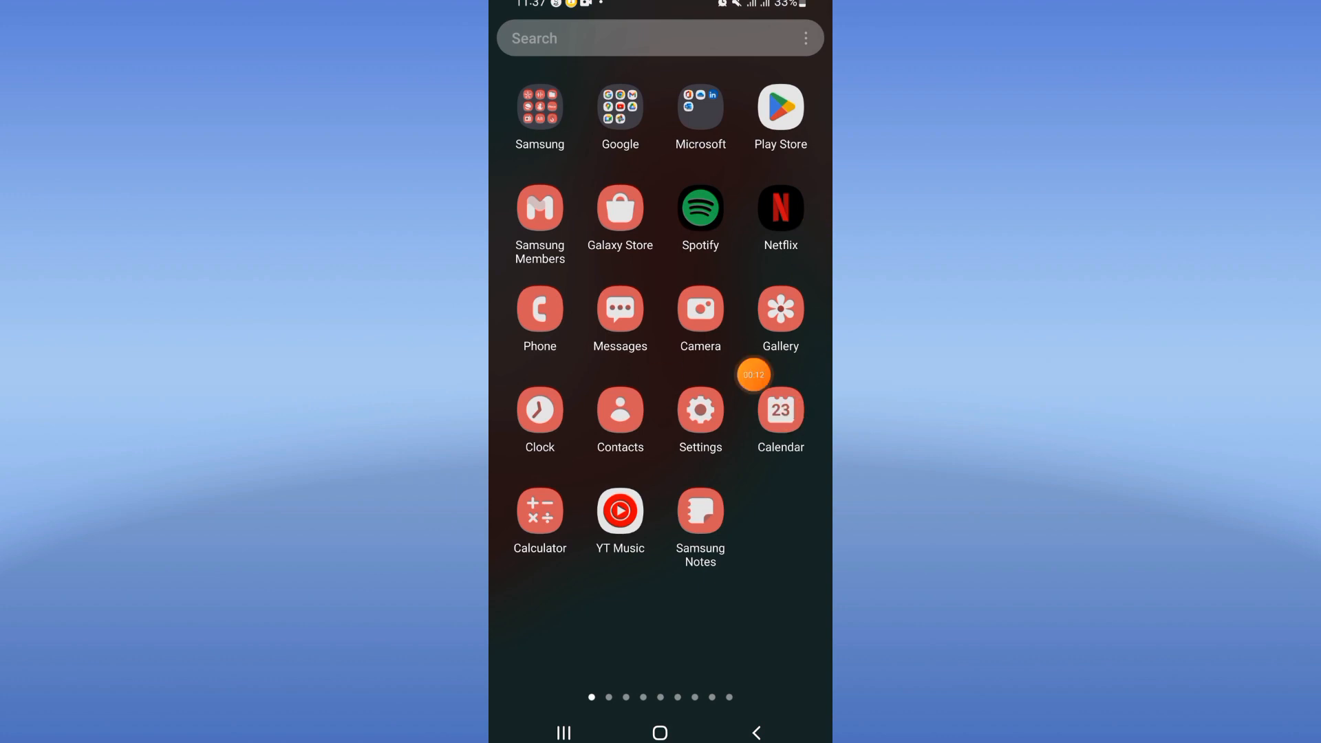
# Step: Find the Azar app in Settings by searching 'azar' and bring up its app info
pyautogui.click(698, 410)
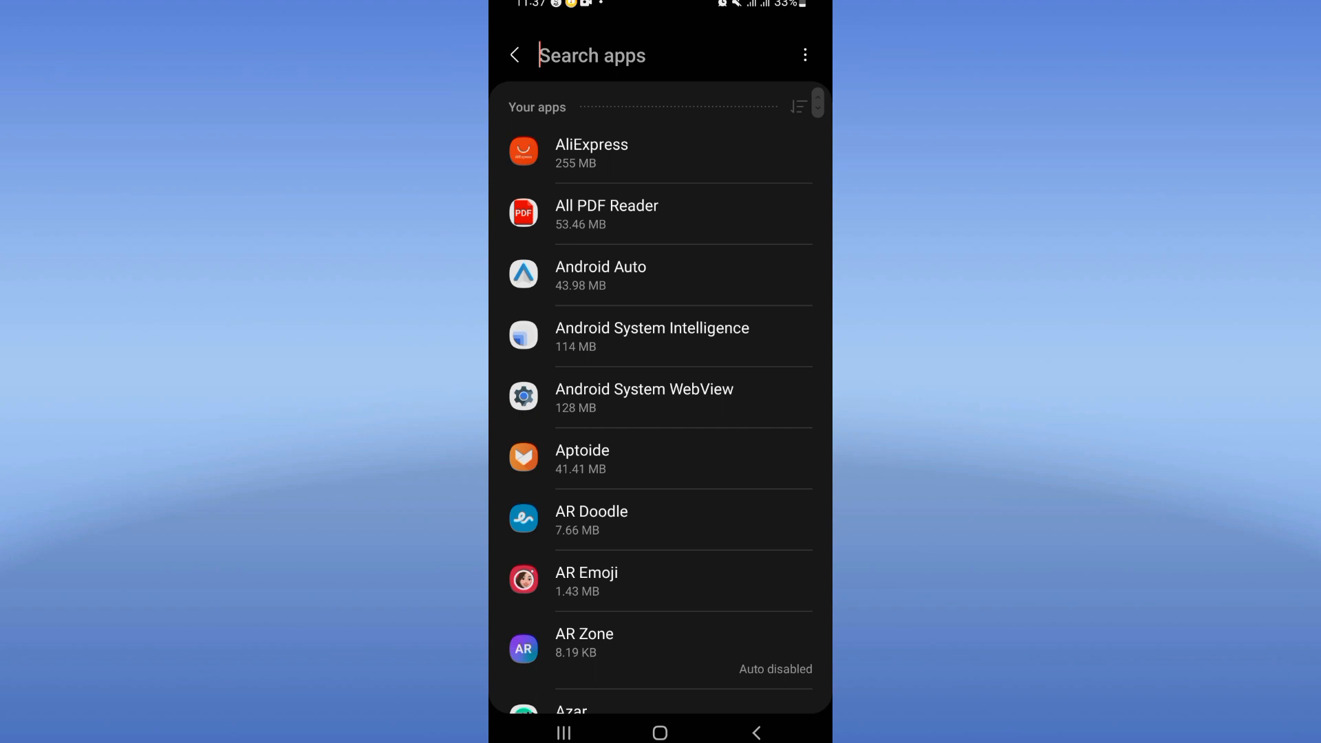
pyautogui.write('azar')
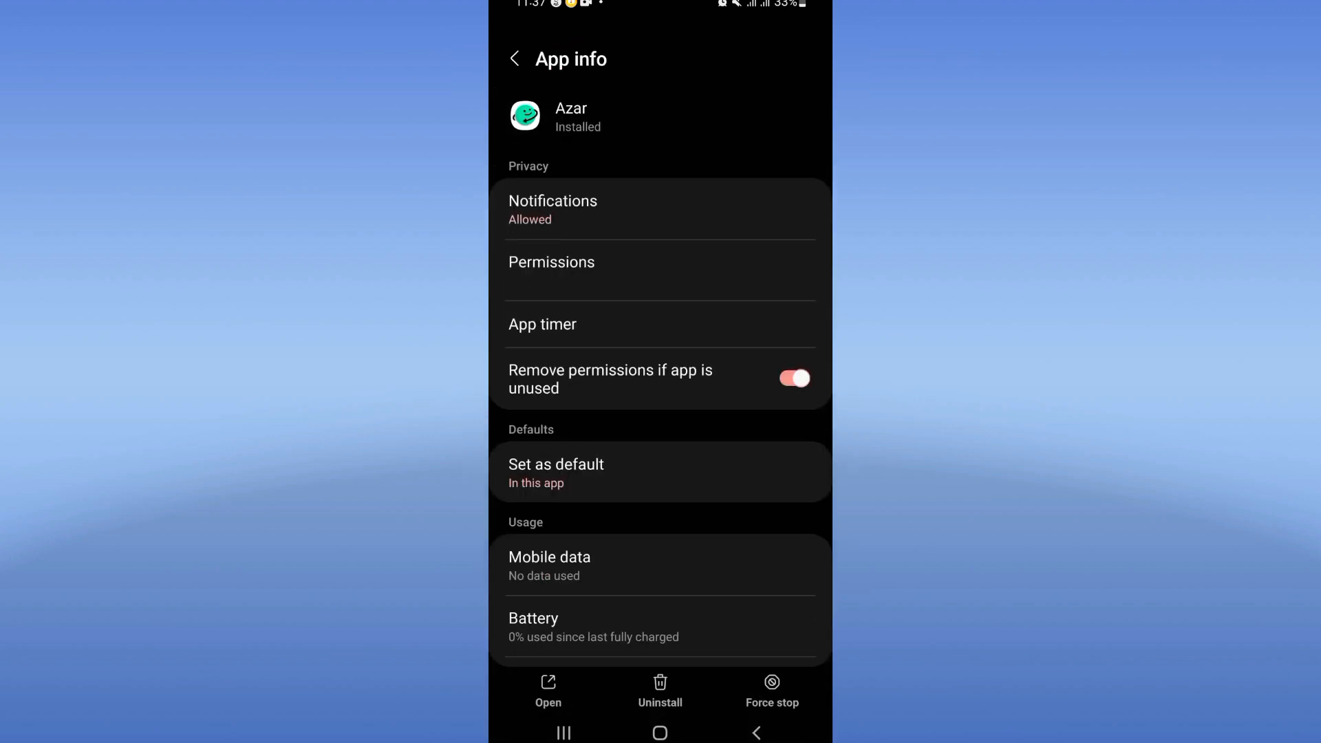
pyautogui.scroll(-3)
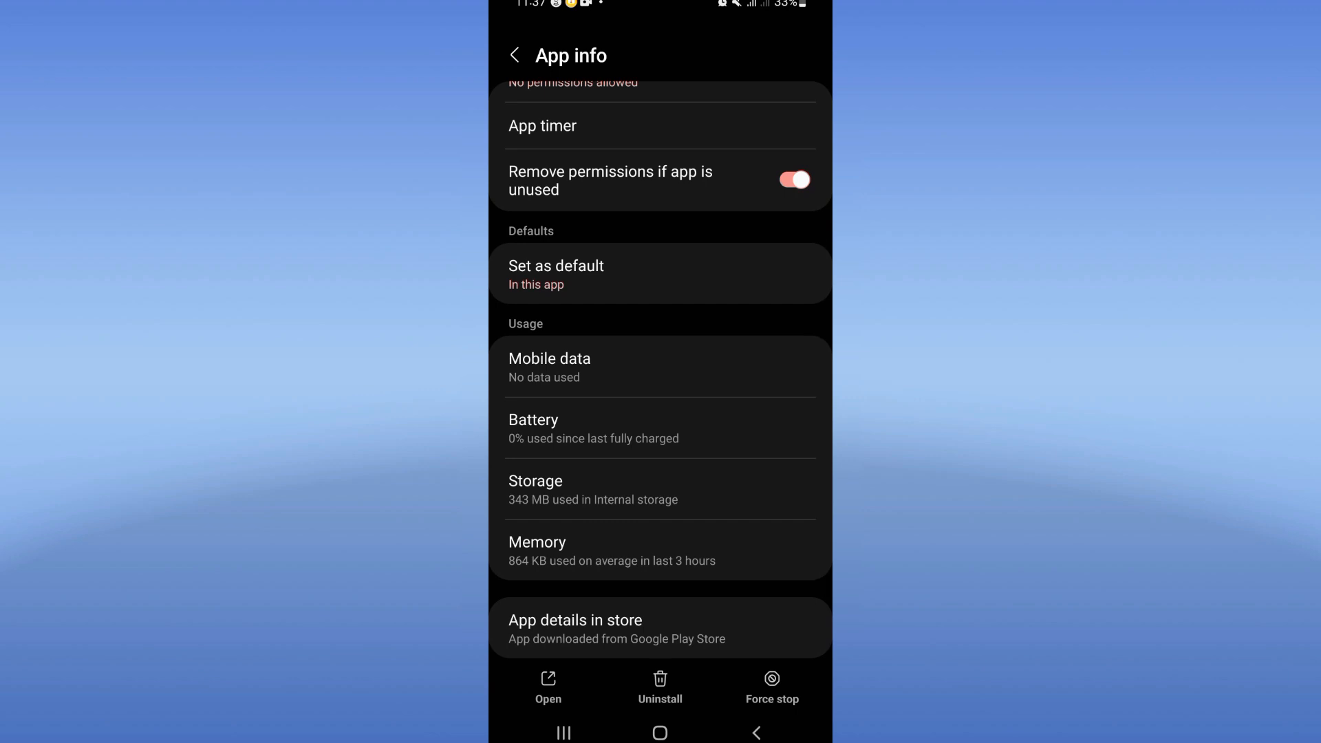
# Step: Set Azar's battery usage to Optimized and view its storage details (343 MB, 40.96 KB cache)
pyautogui.click(534, 421)
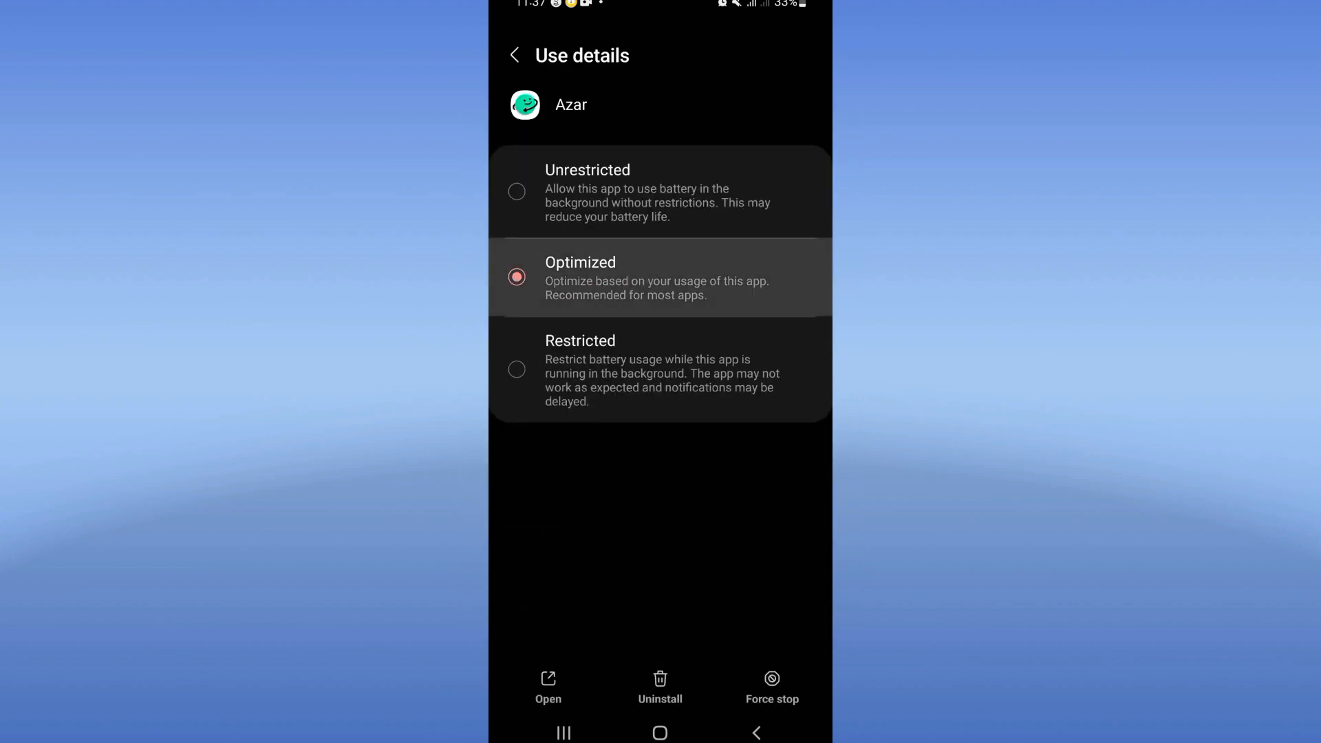
pyautogui.click(513, 54)
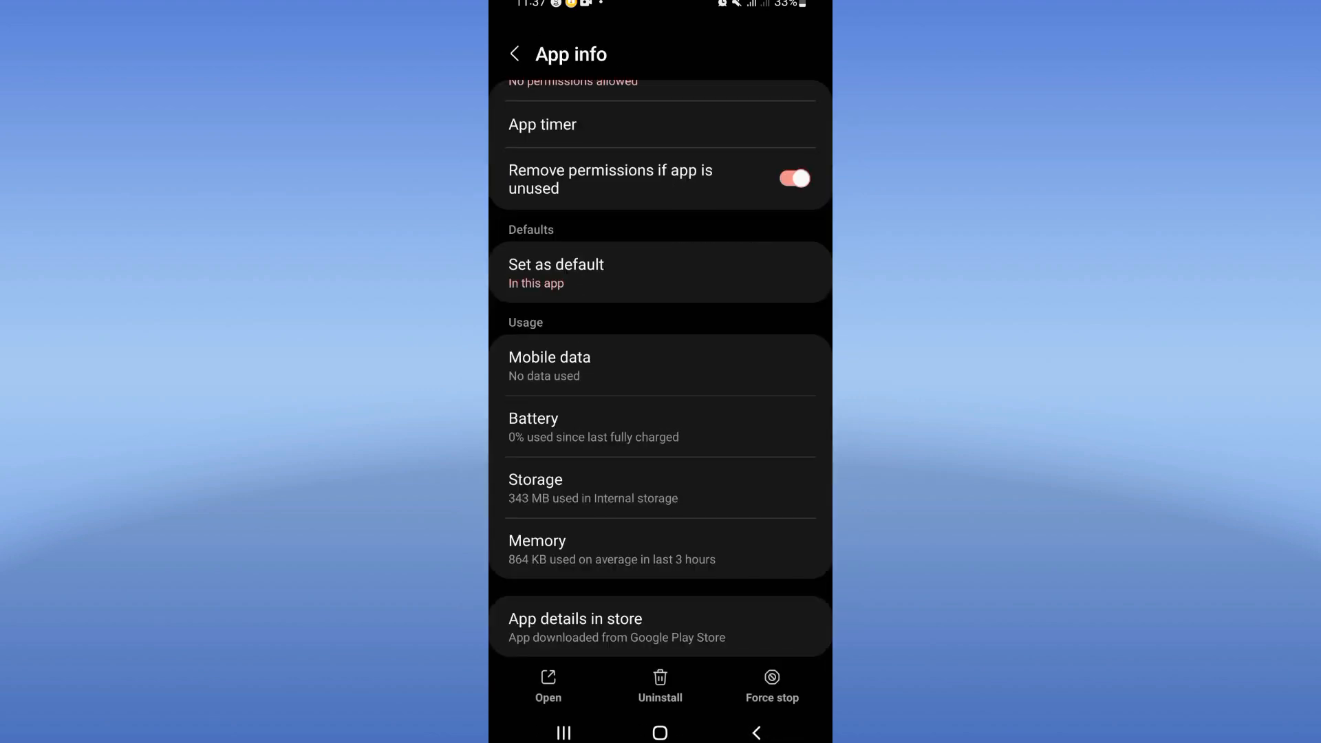
pyautogui.click(535, 487)
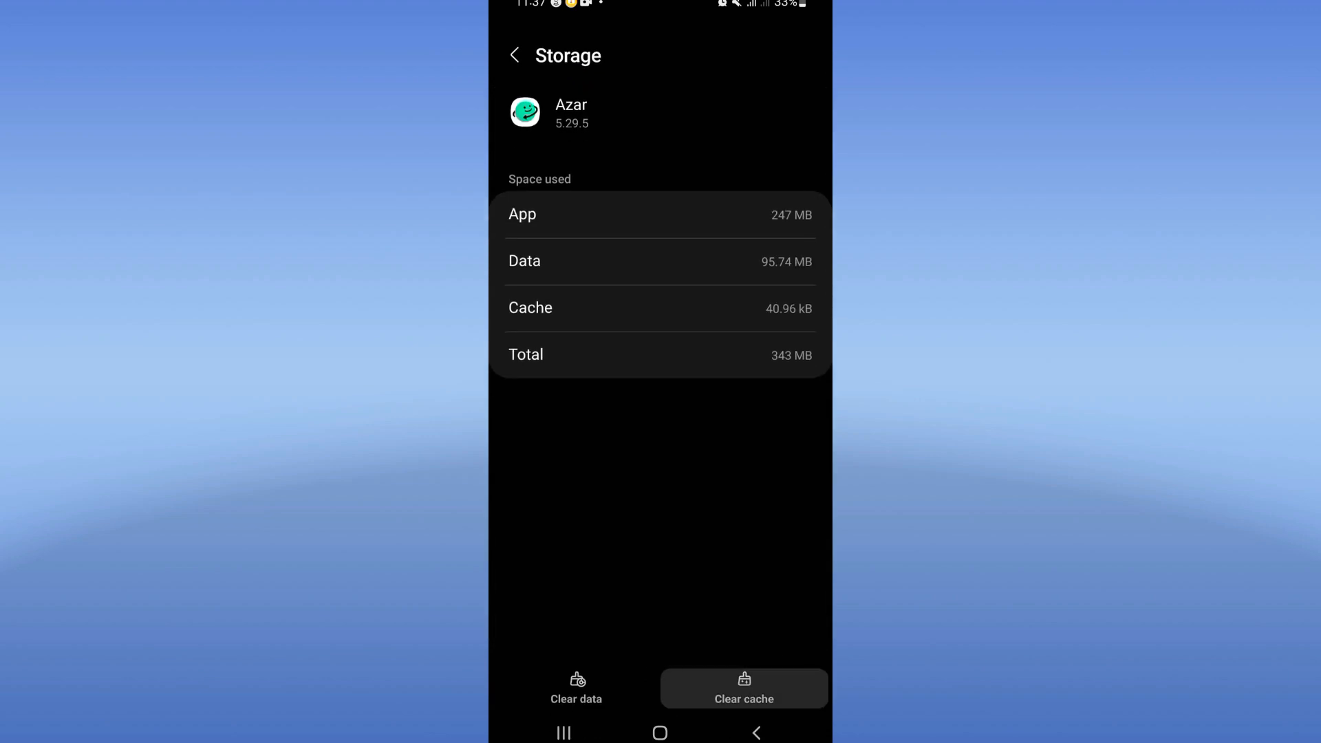